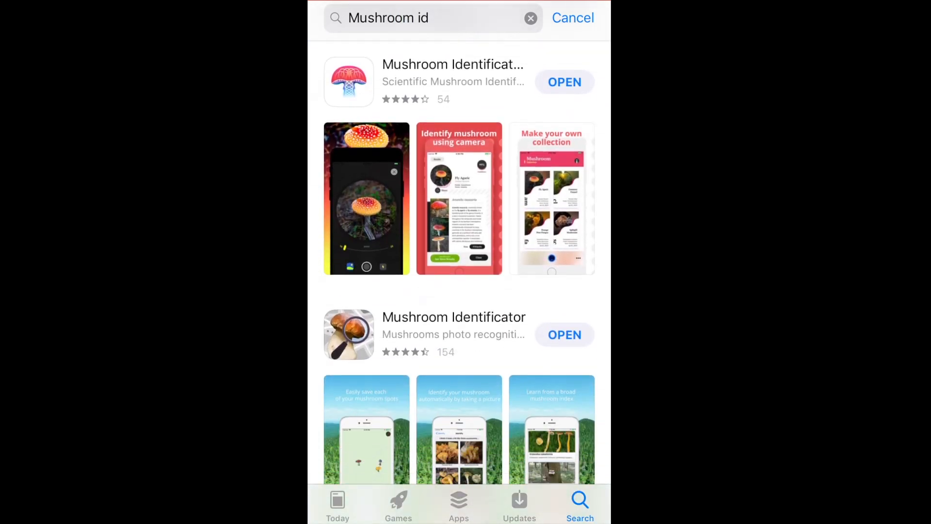
# Step: Scroll down through the FungusID page to reach the sample photos and results area
pyautogui.scroll(-3)
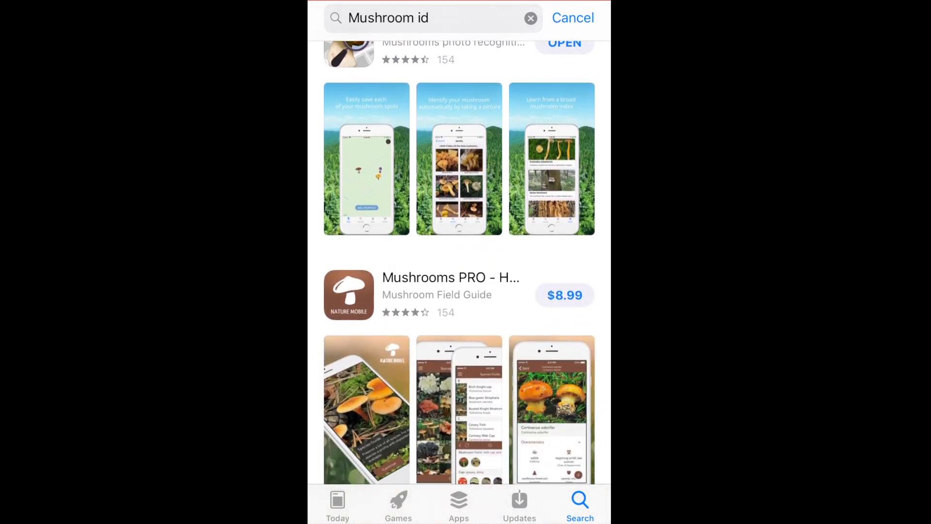
pyautogui.scroll(-3)
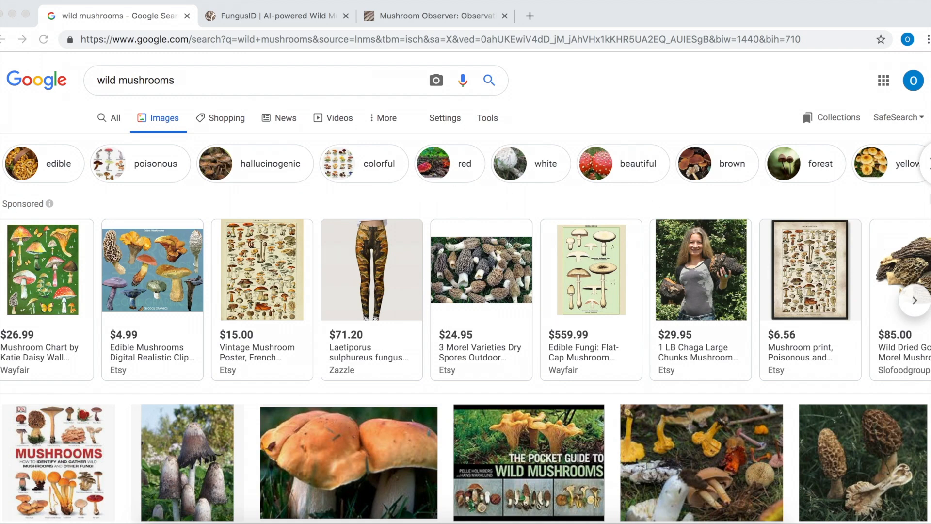
pyautogui.scroll(-3)
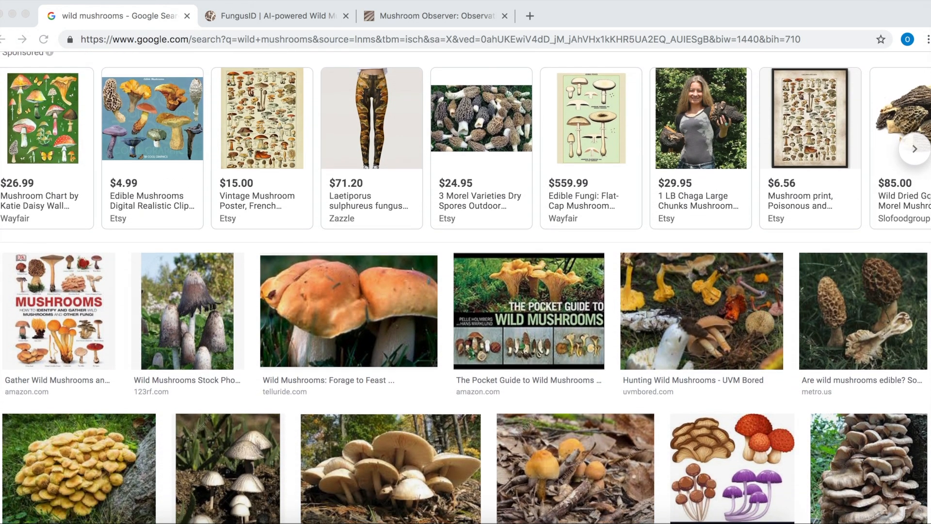
pyautogui.scroll(-3)
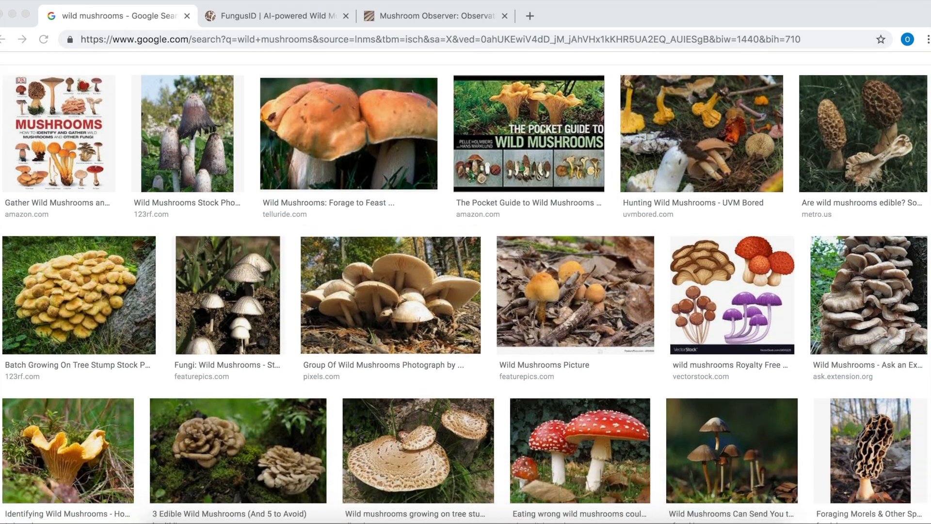
pyautogui.scroll(-3)
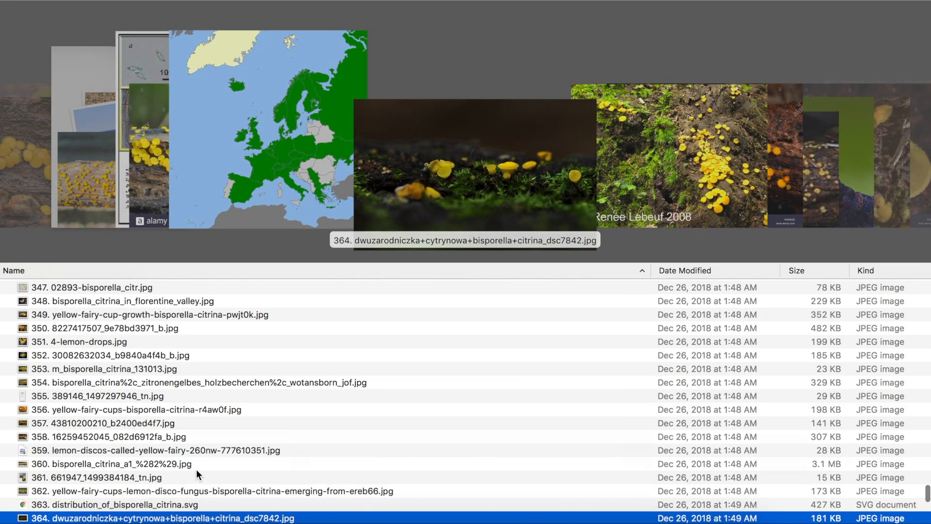
pyautogui.scroll(-3)
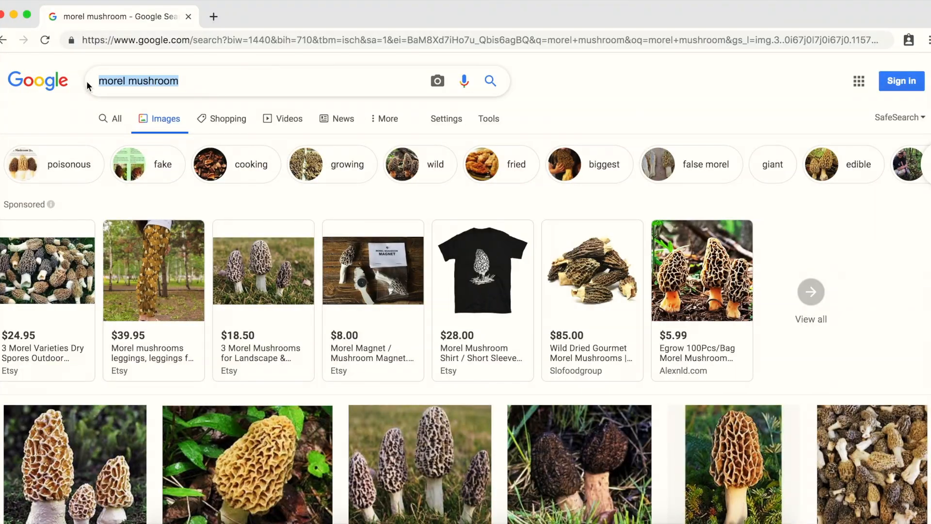
pyautogui.scroll(-3)
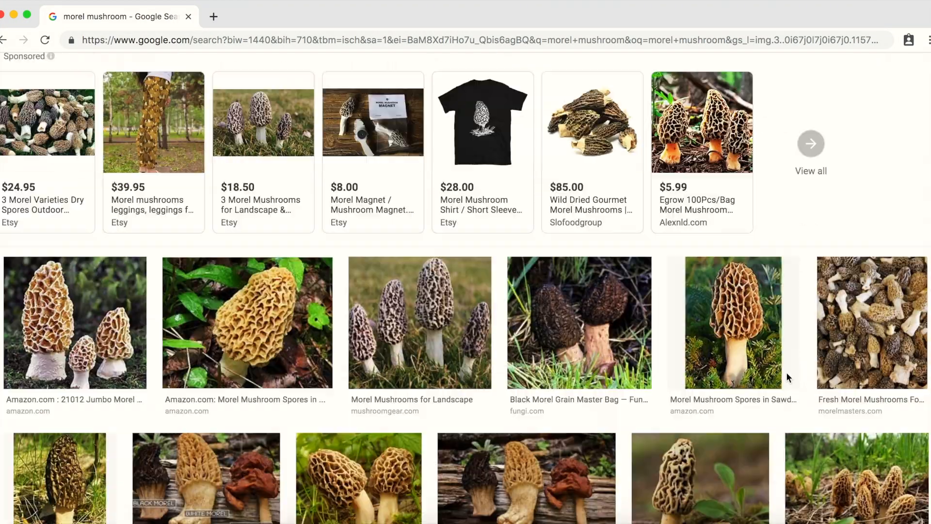
pyautogui.scroll(-3)
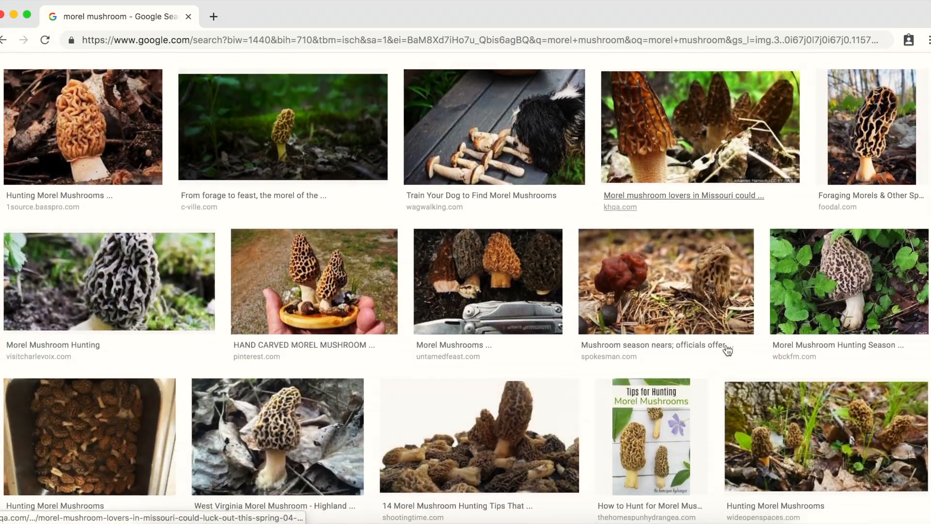
pyautogui.scroll(-3)
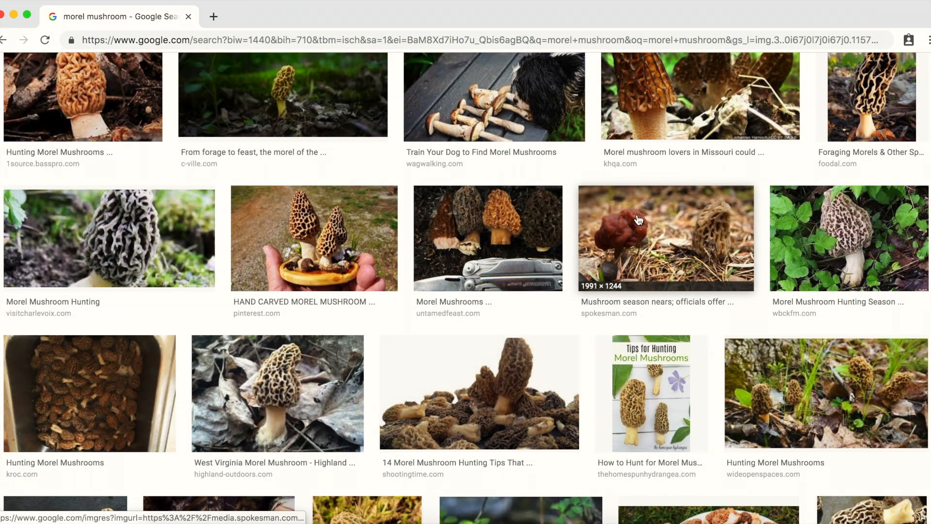
pyautogui.scroll(-3)
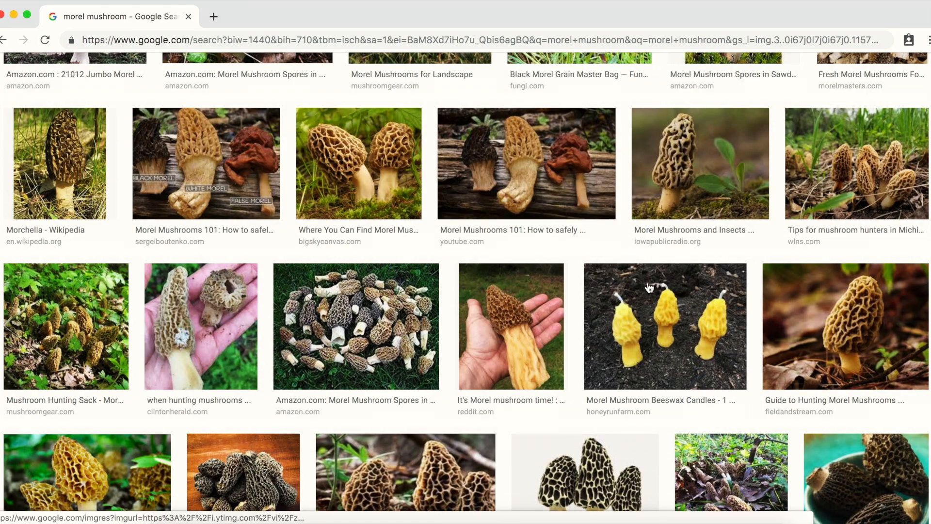
pyautogui.moveTo(704, 321)
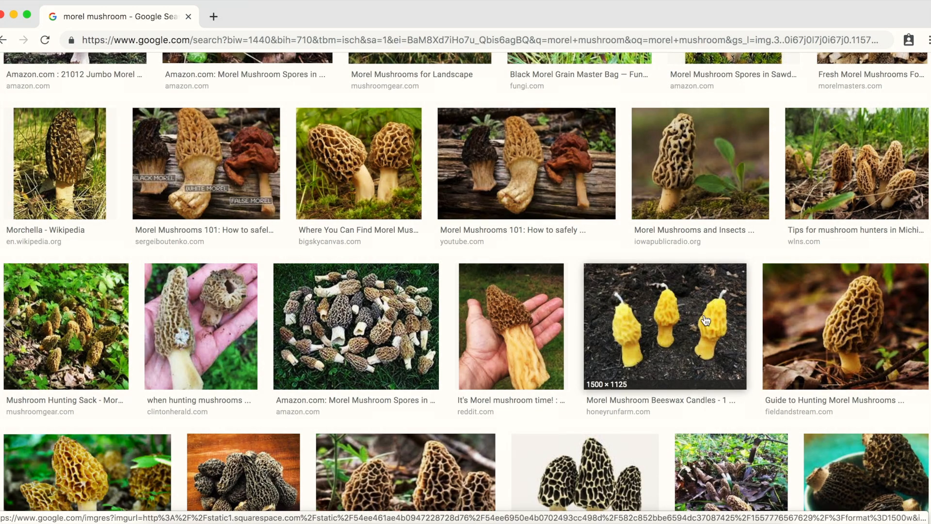
pyautogui.scroll(-3)
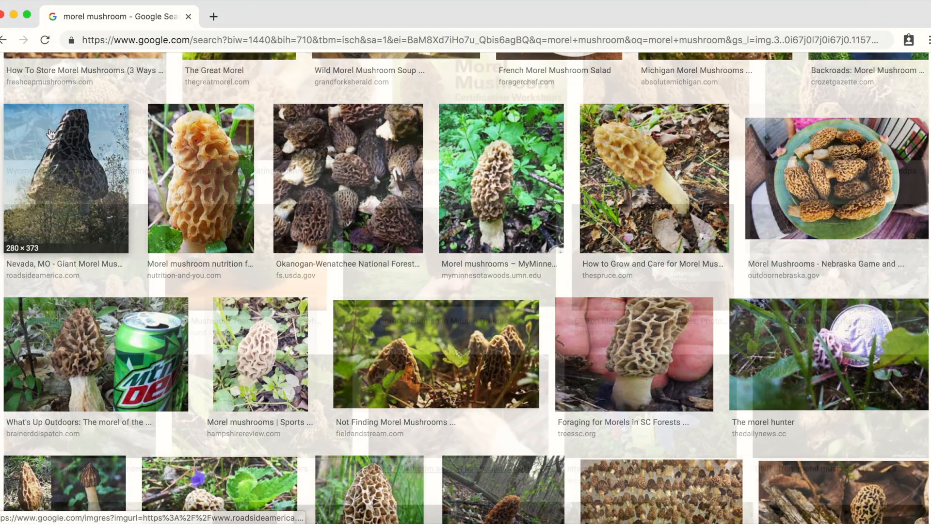
pyautogui.scroll(-3)
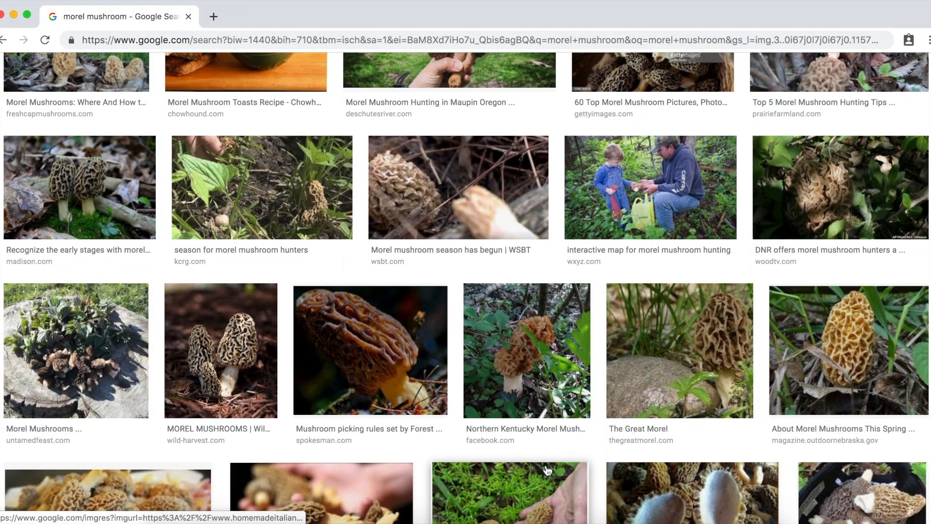
pyautogui.moveTo(613, 217)
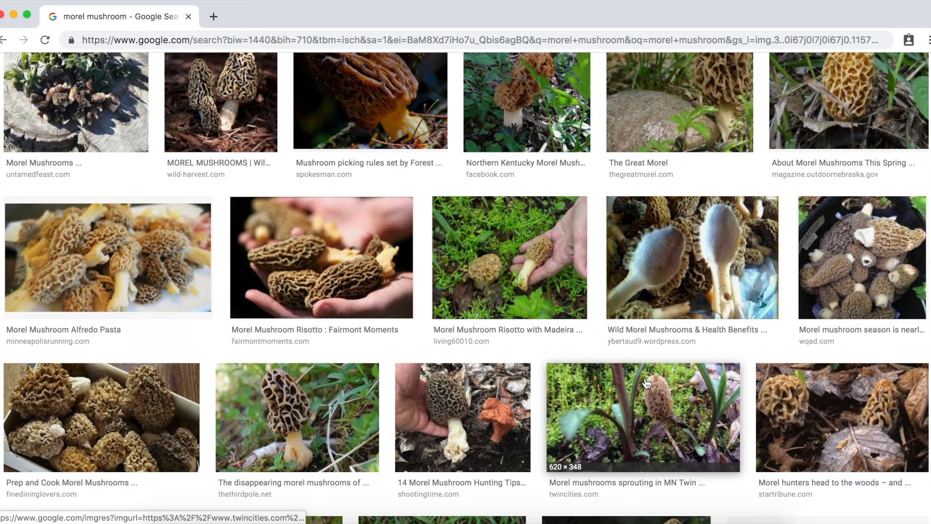
pyautogui.scroll(-3)
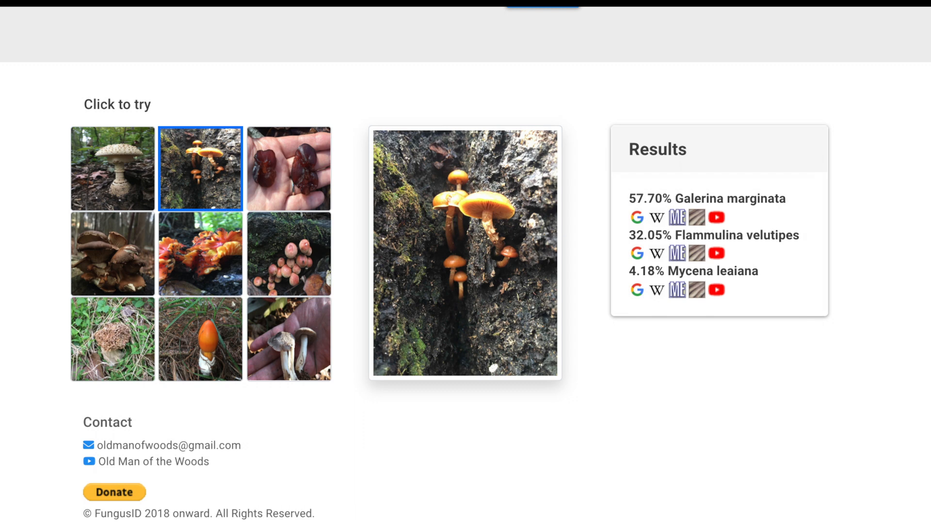
# Step: Identify the morel sample as 99.96% Morchella esculenta, highlighting the result, then the coral fungus sample
pyautogui.click(289, 339)
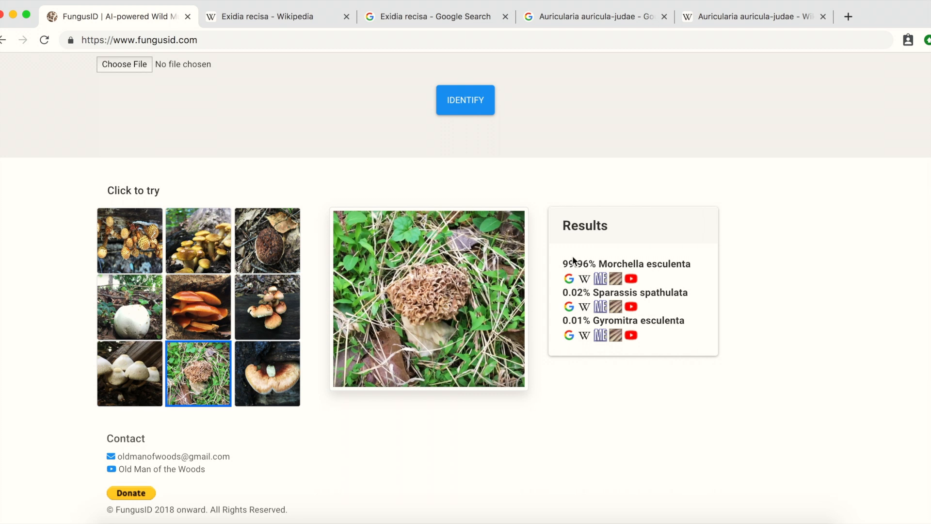
pyautogui.moveTo(562, 263); pyautogui.dragTo(690, 263)
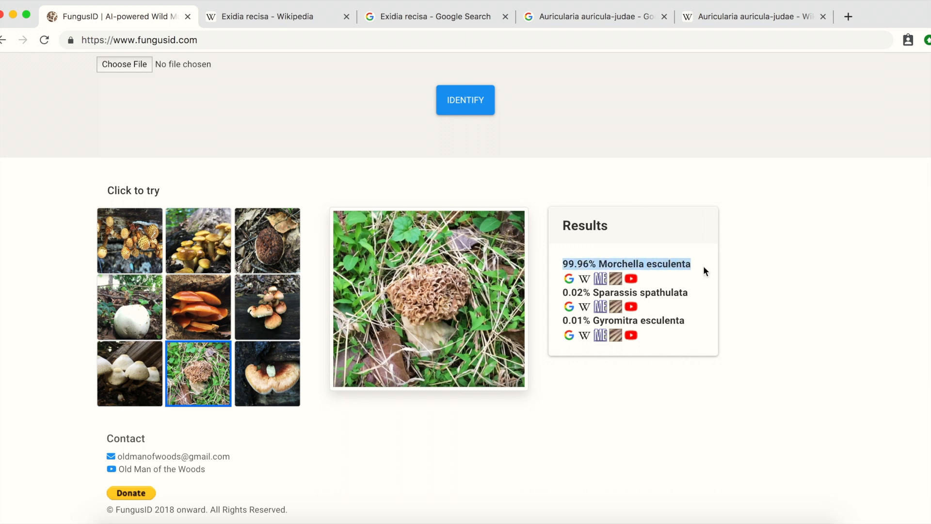
pyautogui.moveTo(755, 296)
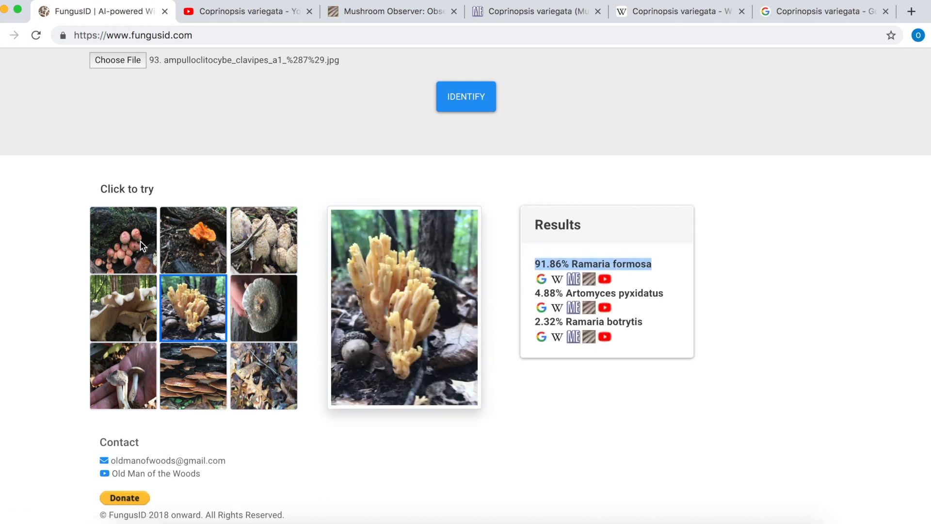
pyautogui.click(124, 239)
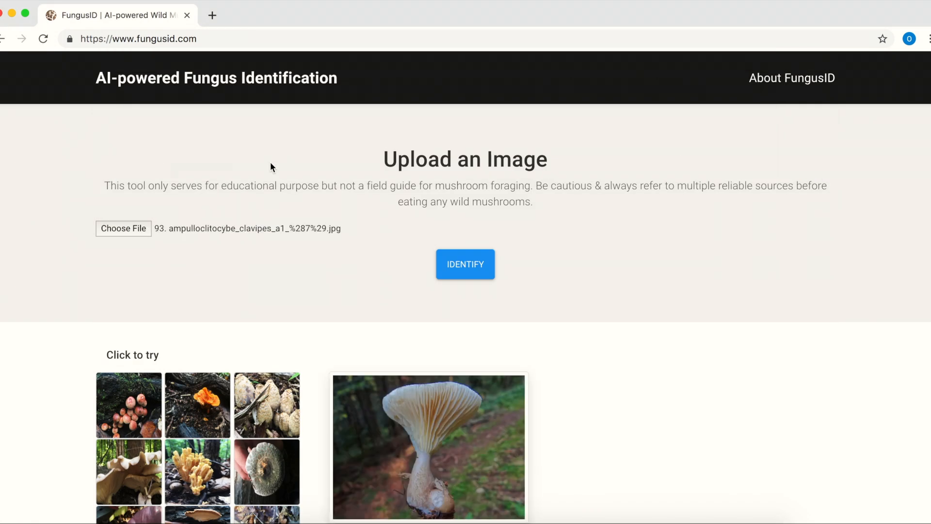
# Step: Run identification on the uploaded photo and select the 21.45% Ampulloclitocybe clavipes top match
pyautogui.click(465, 264)
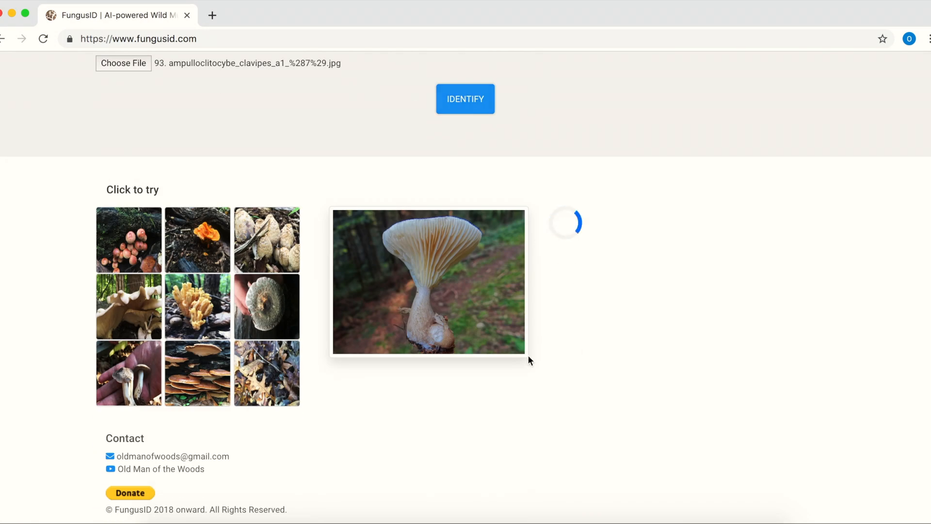
pyautogui.click(465, 99)
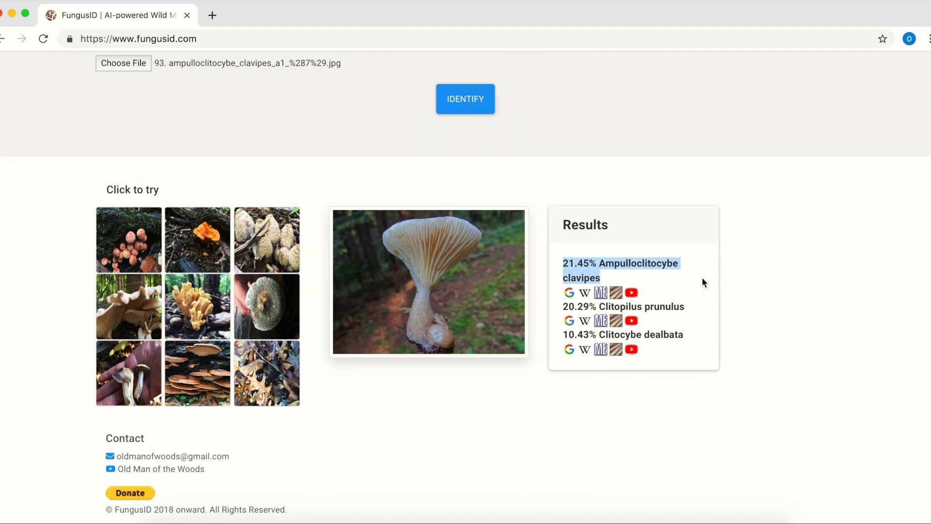
pyautogui.moveTo(729, 279)
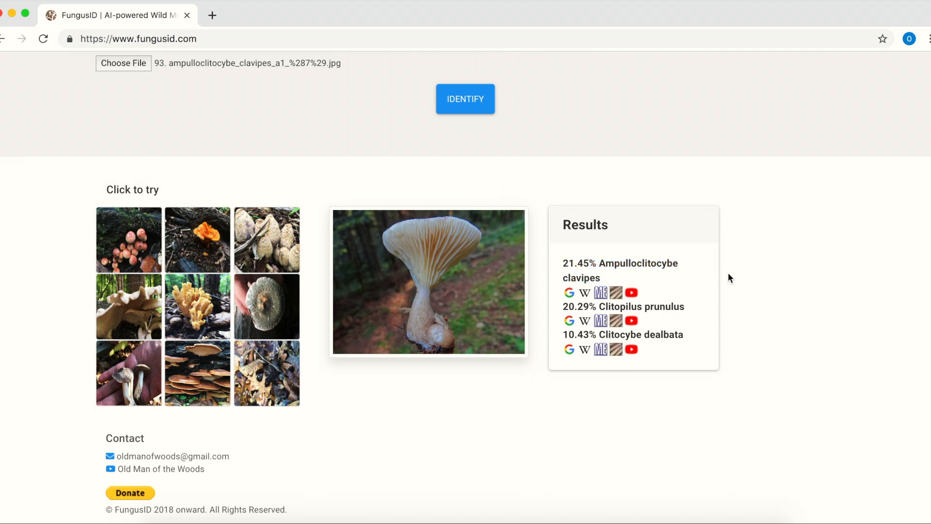
pyautogui.click(584, 292)
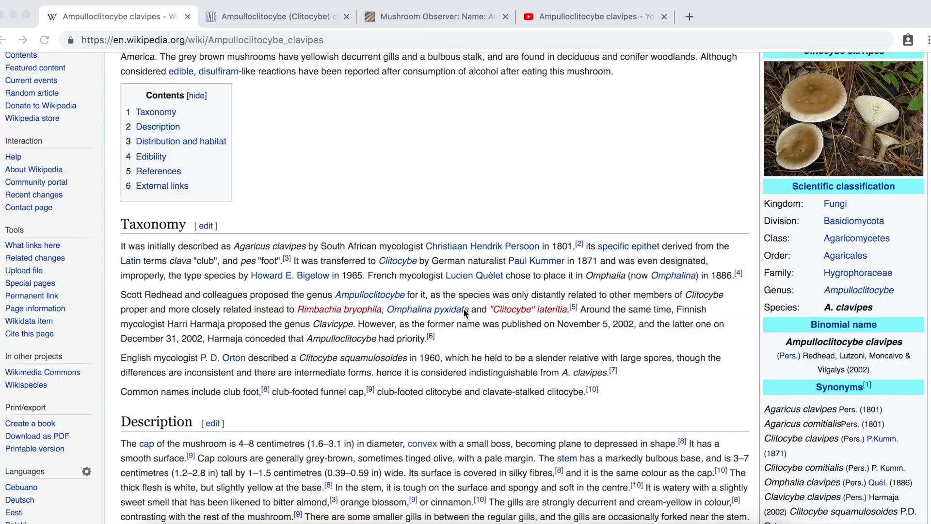
# Step: Review the Ampulloclitocybe clavipes pages on MushroomExpert.com and Mushroom Observer
pyautogui.click(273, 16)
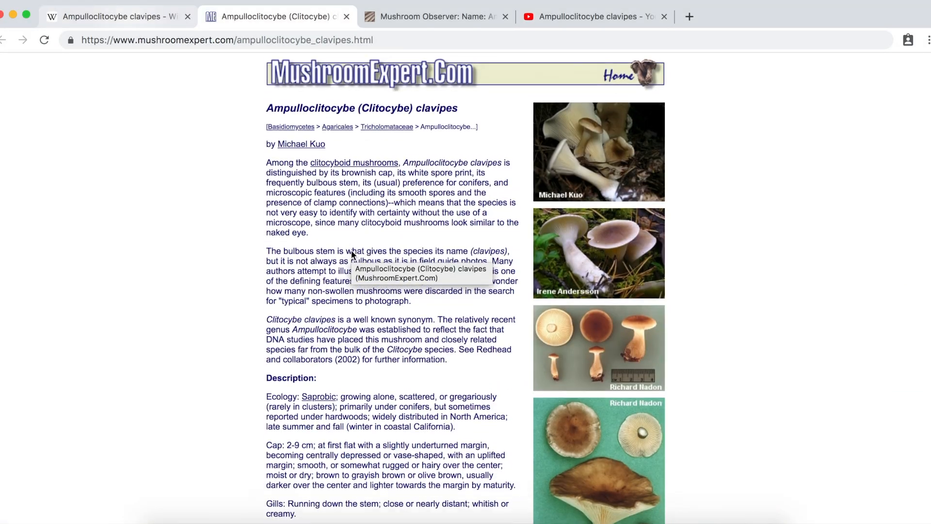
pyautogui.scroll(-3)
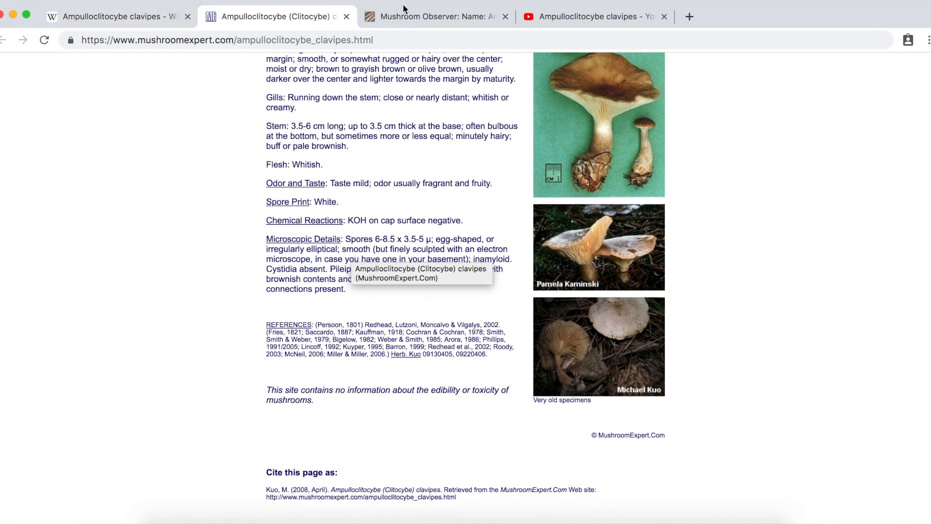
pyautogui.click(434, 16)
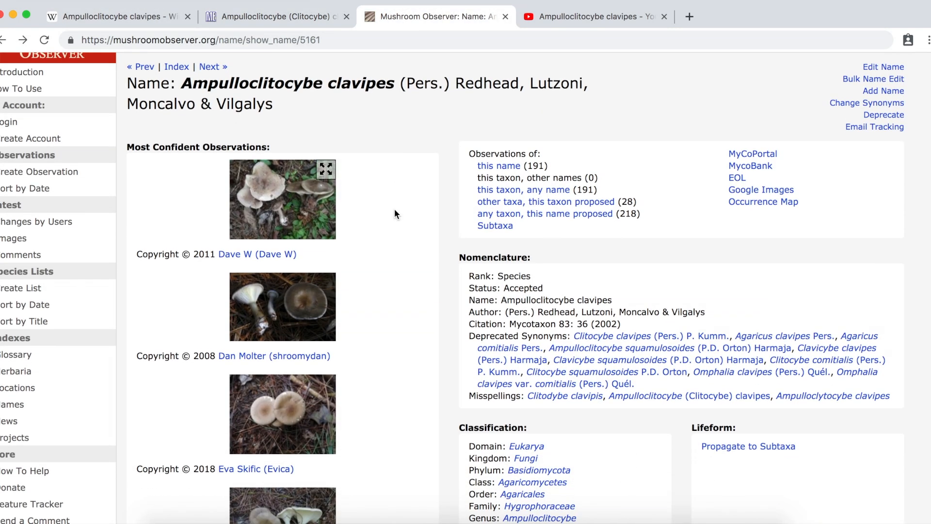
pyautogui.scroll(-3)
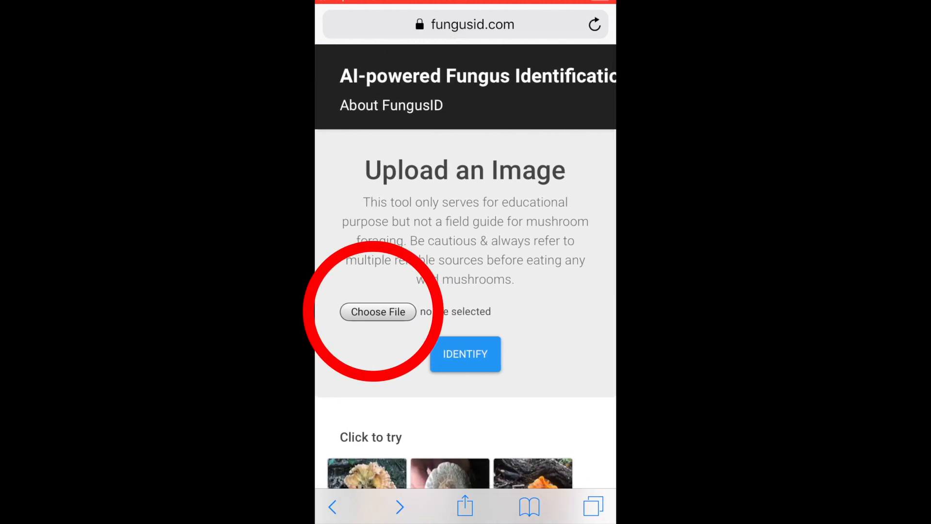
# Step: Photograph the mushroom with the iPhone camera and run FungusID identification on it
pyautogui.click(377, 311)
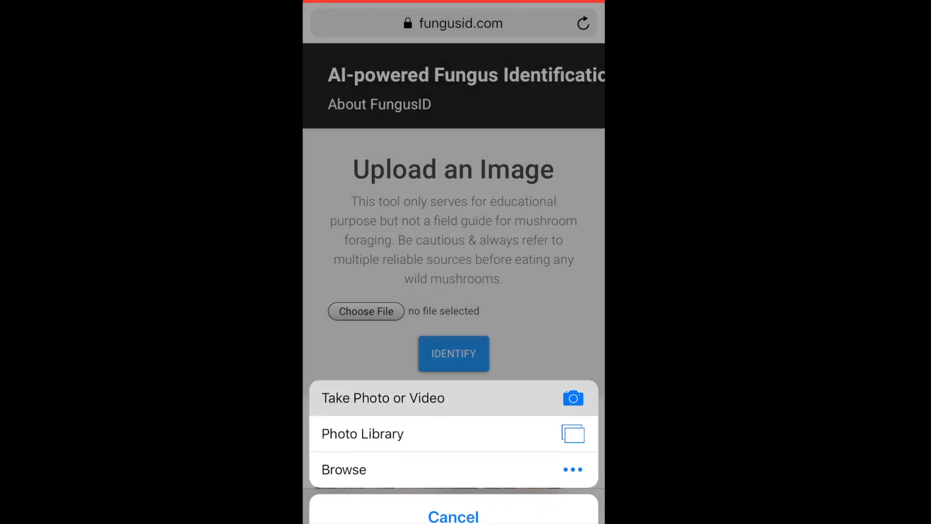
pyautogui.click(384, 397)
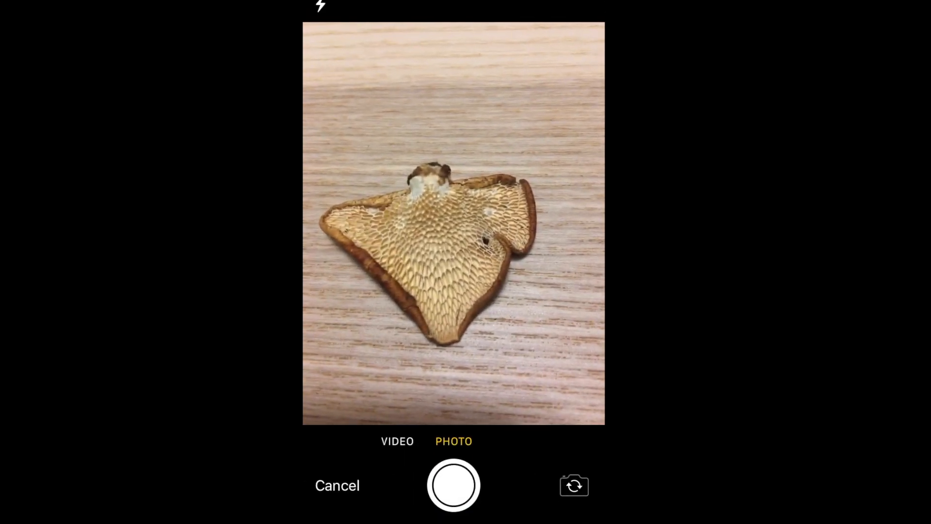
pyautogui.click(453, 485)
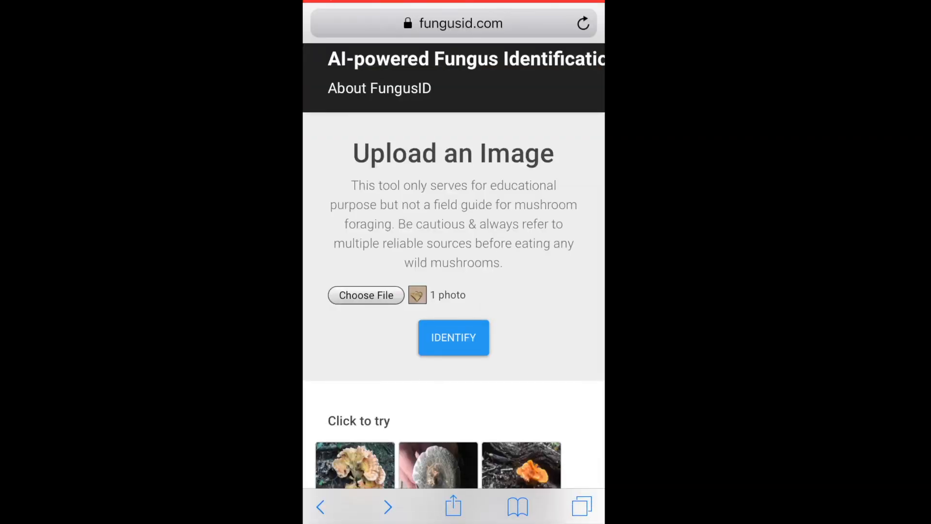
pyautogui.click(453, 338)
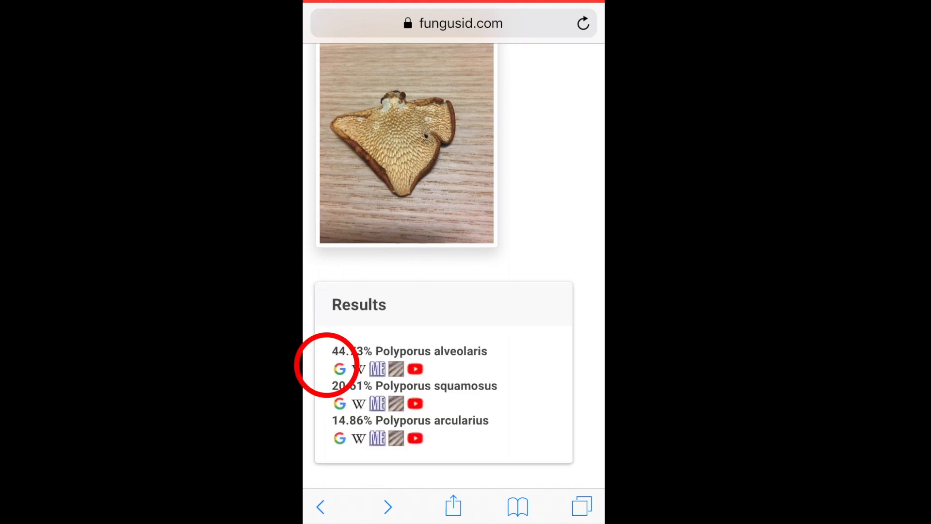
# Step: Browse Google image results for the top match, Polyporus alveolaris
pyautogui.click(339, 369)
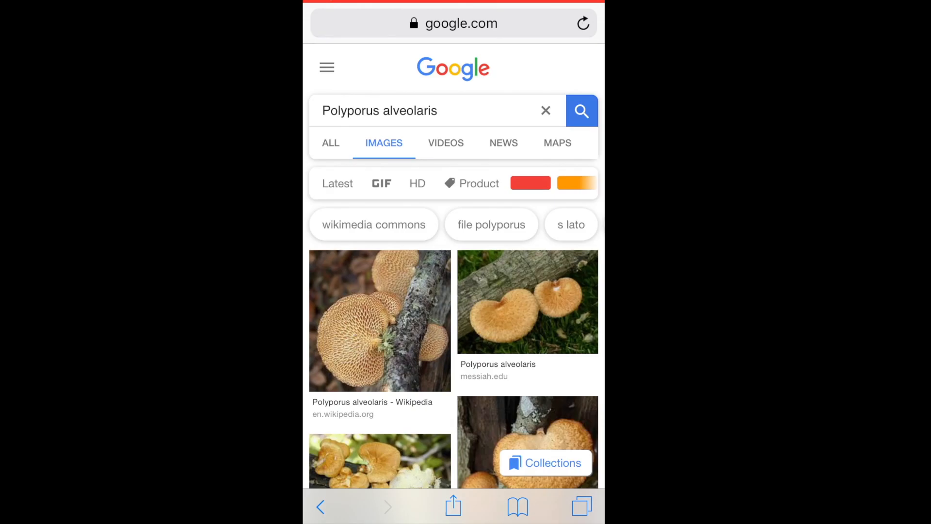
pyautogui.scroll(-3)
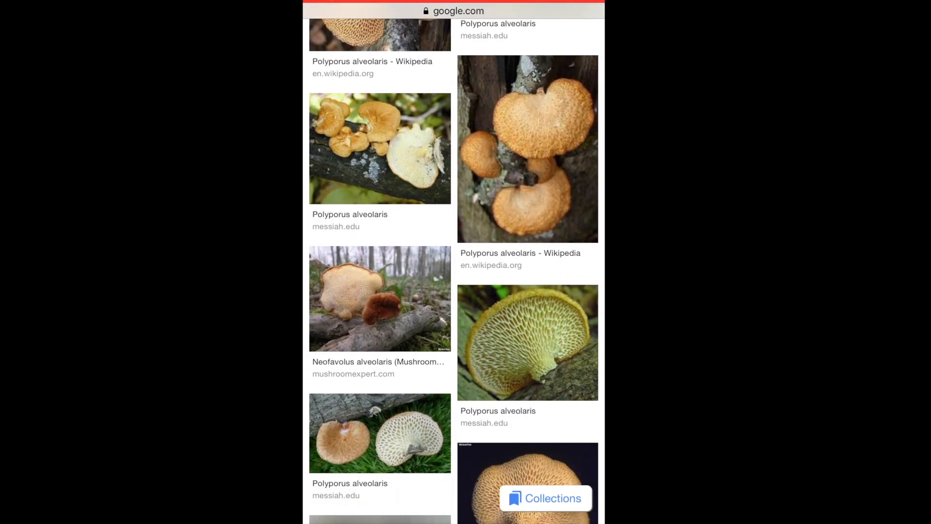
pyautogui.scroll(-3)
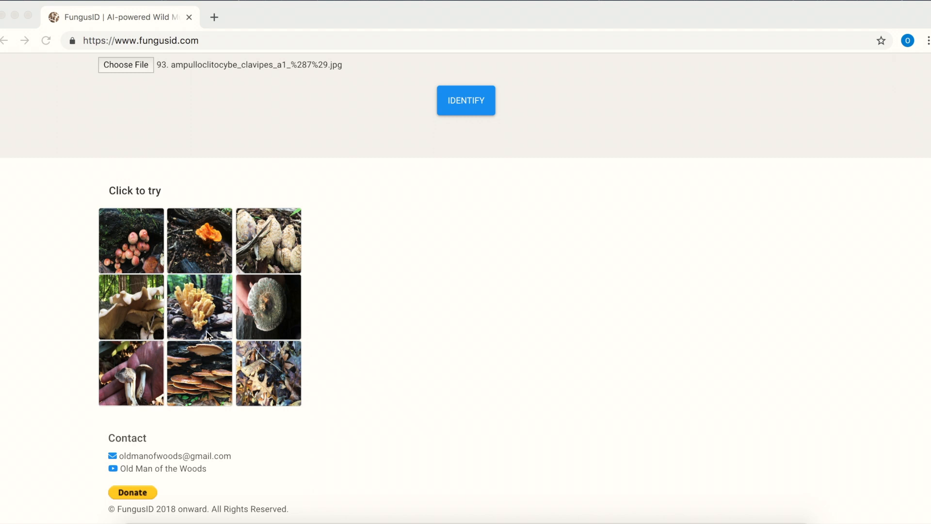
pyautogui.moveTo(269, 245)
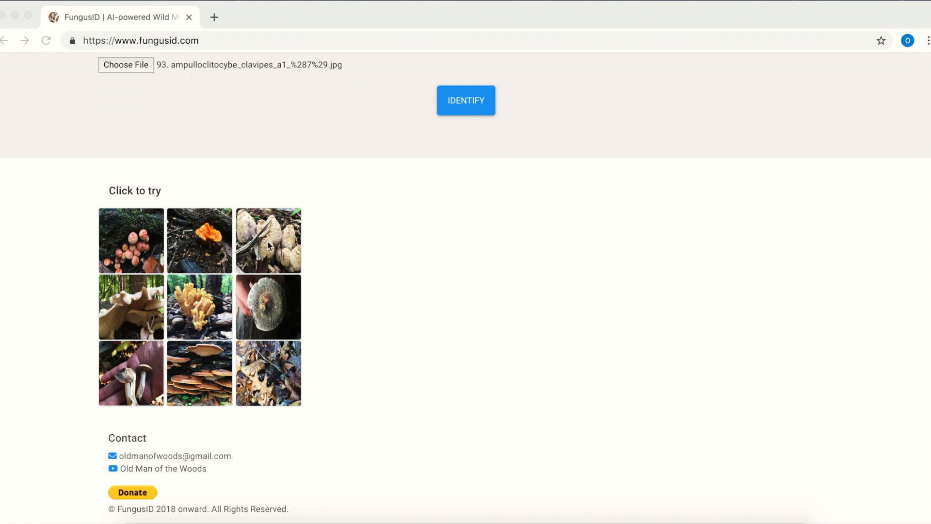
# Step: Identify a sample, then reload the page several times for a fresh set of sample photos
pyautogui.click(267, 240)
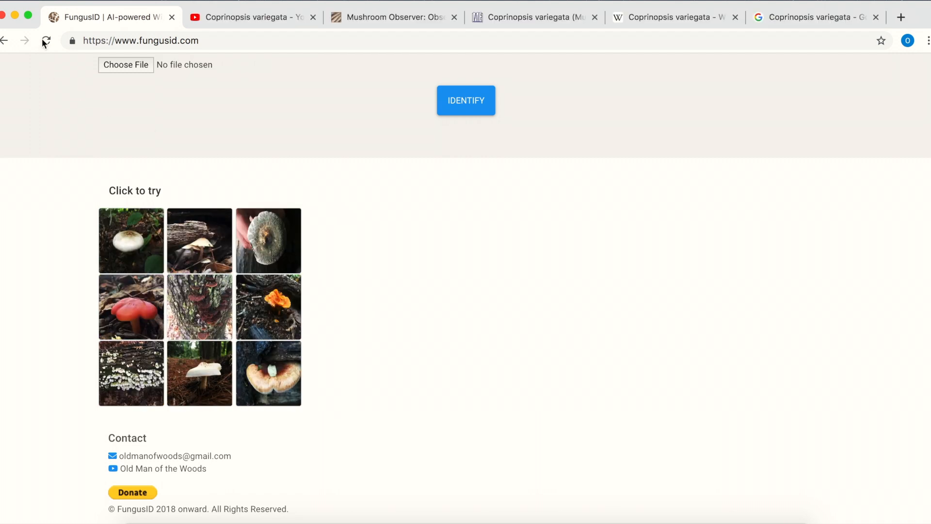
pyautogui.click(46, 40)
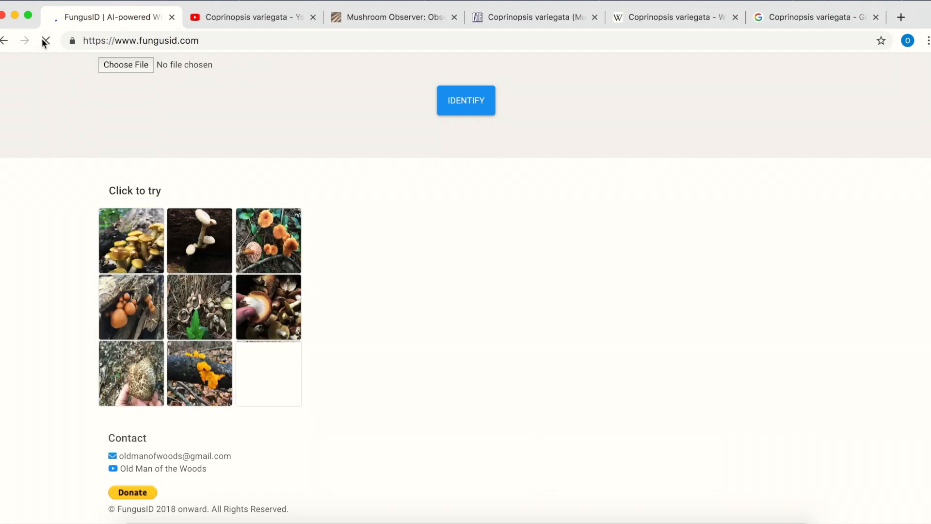
pyautogui.click(46, 41)
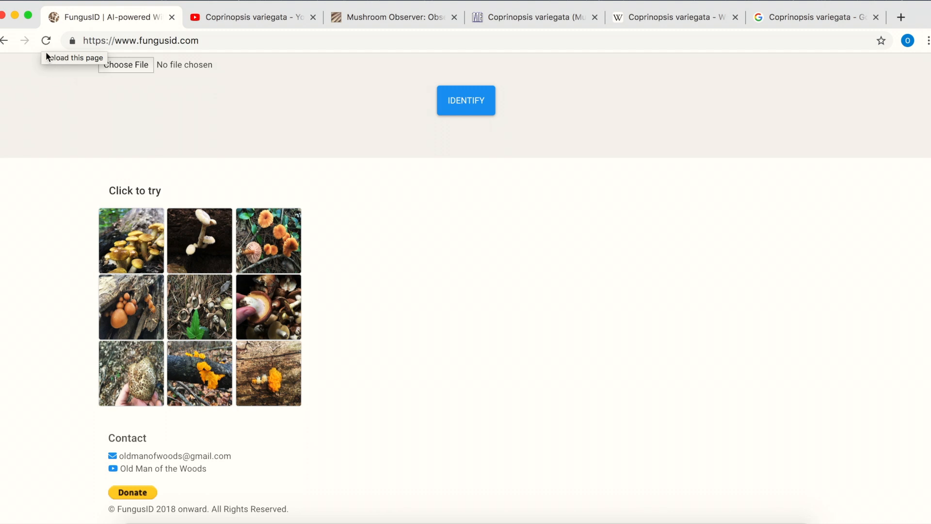
pyautogui.click(46, 40)
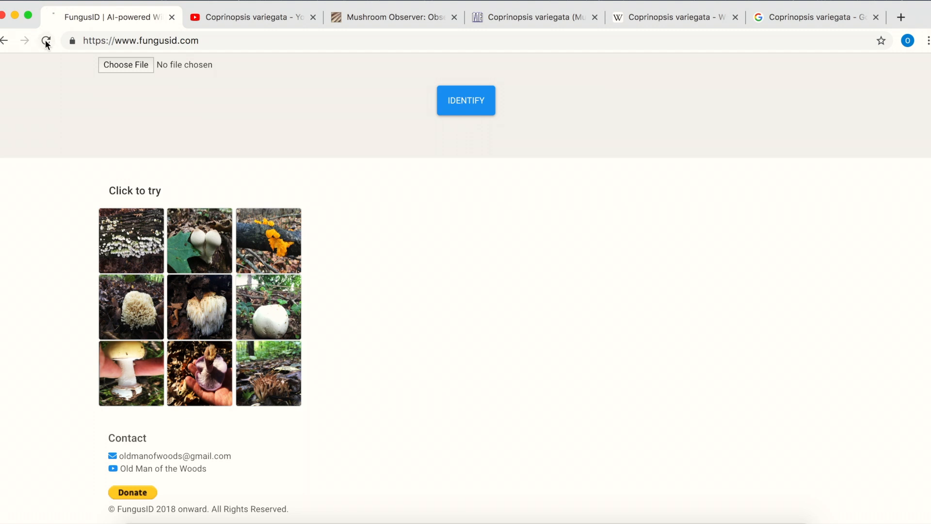
pyautogui.click(46, 41)
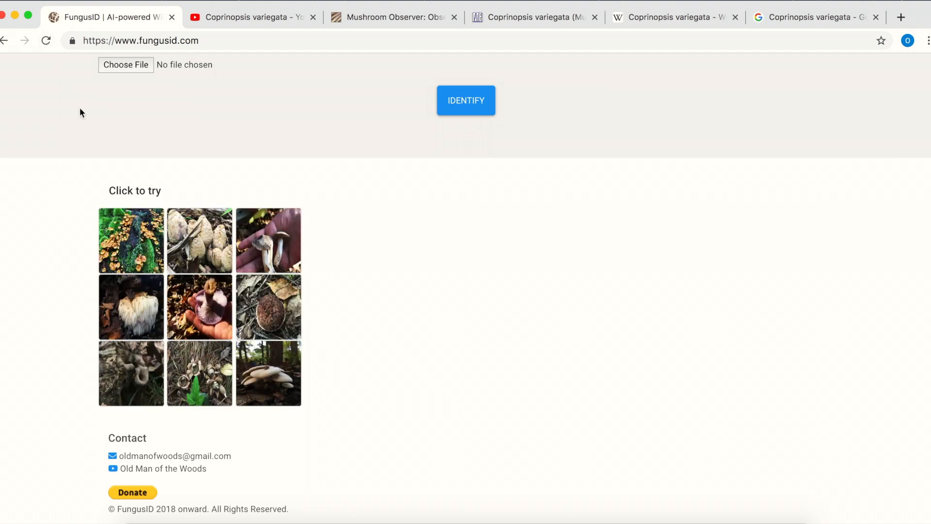
# Step: Identify the grey, purple, orange warty and sliced-beside-knife samples, getting Clitocybe nuda and Amanita muscaria var. guessowii
pyautogui.click(268, 239)
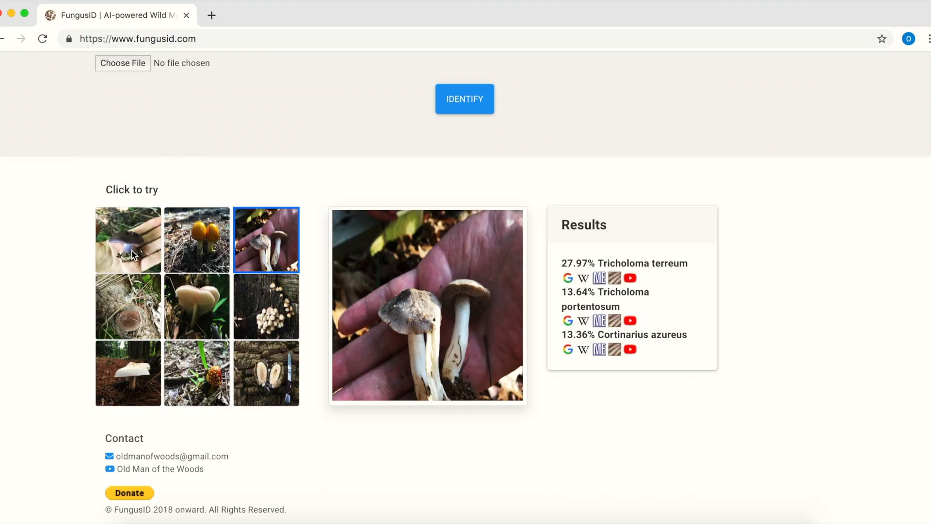
pyautogui.click(128, 240)
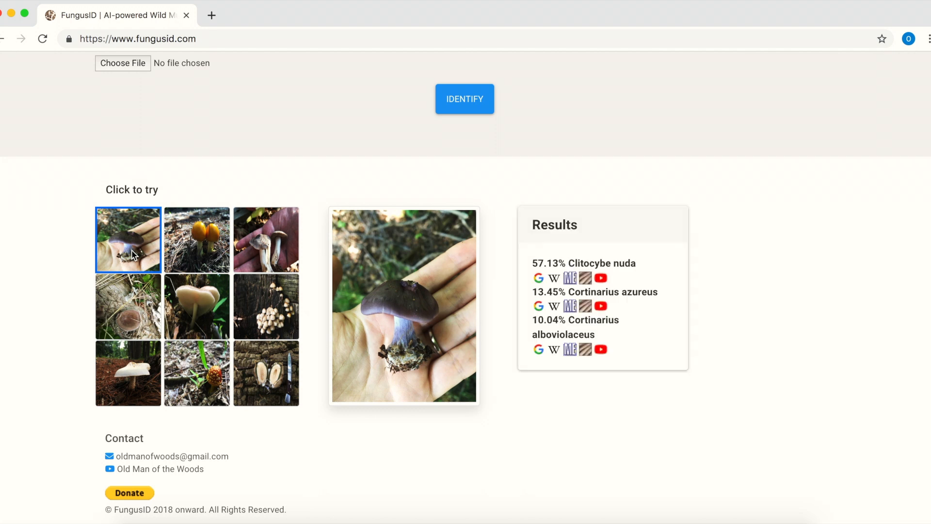
pyautogui.moveTo(213, 377)
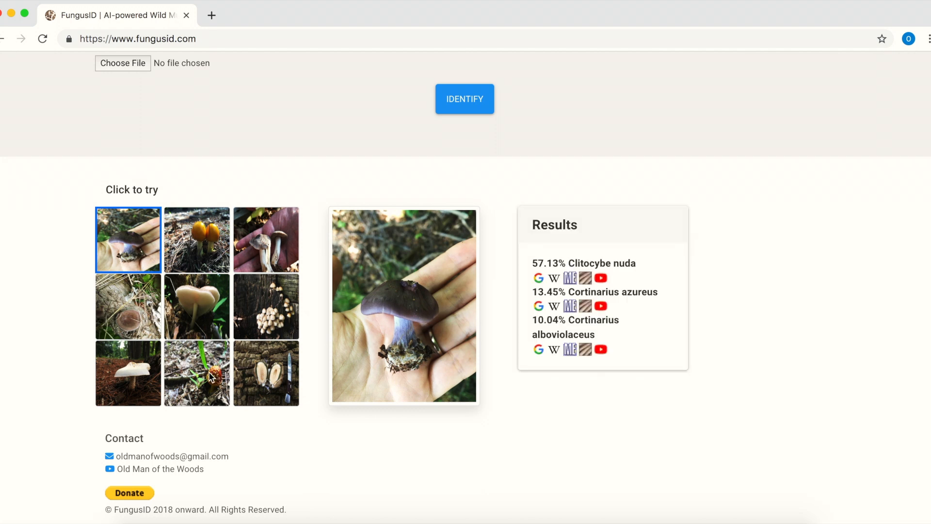
pyautogui.click(197, 373)
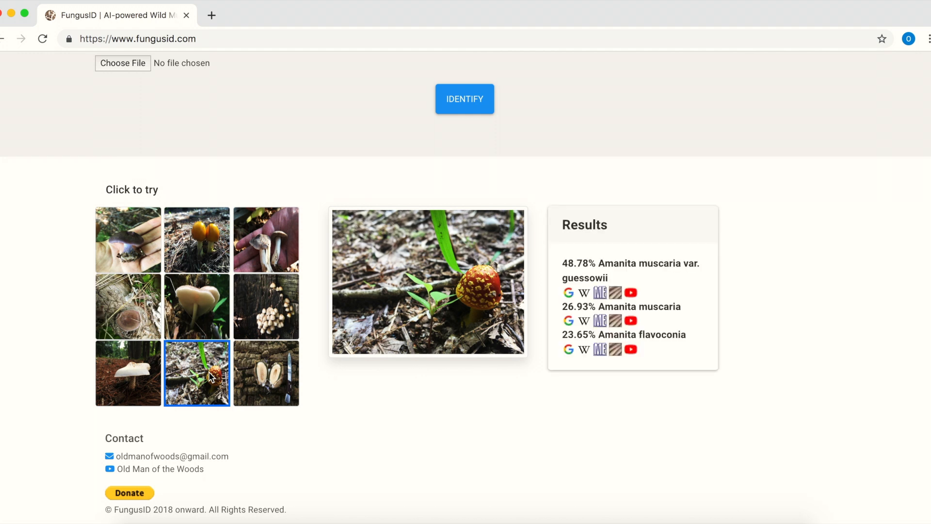
pyautogui.click(266, 372)
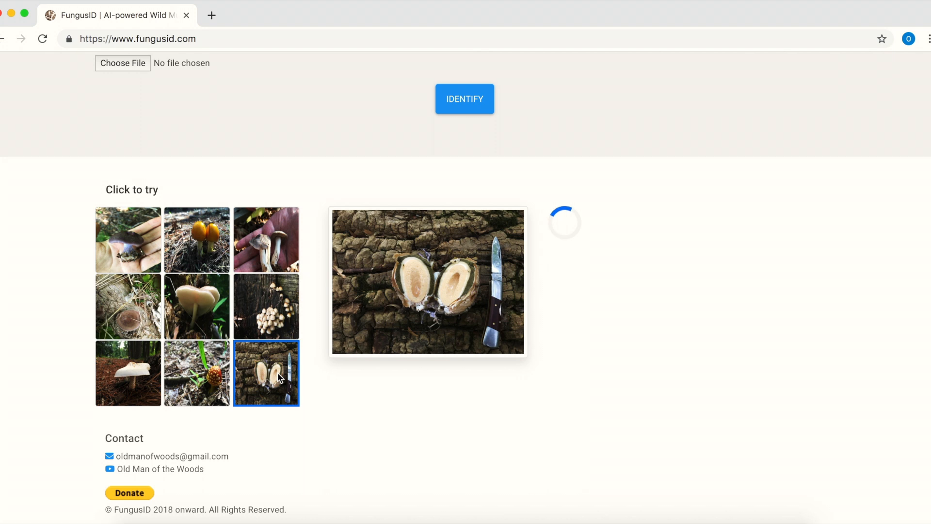